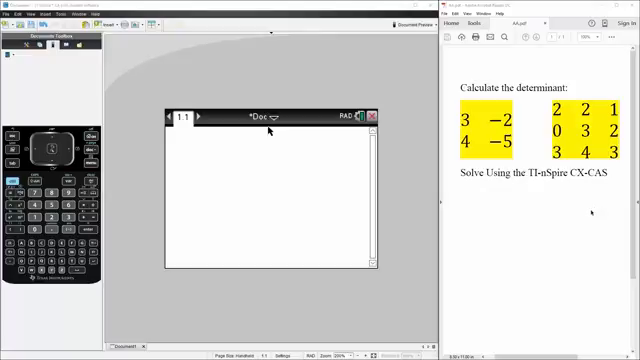
pyautogui.moveTo(172, 176)
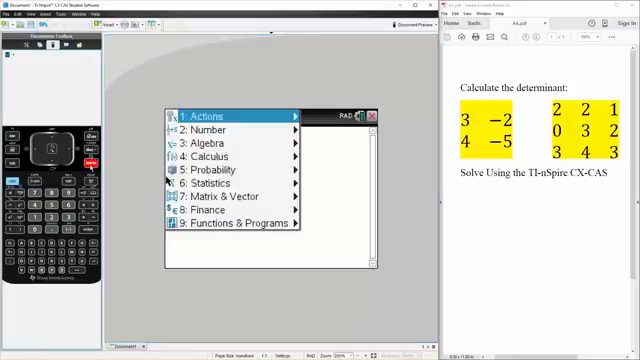
# Step: Insert a new matrix inside det( via Matrix & Vector > Create > Matrix
pyautogui.click(214, 196)
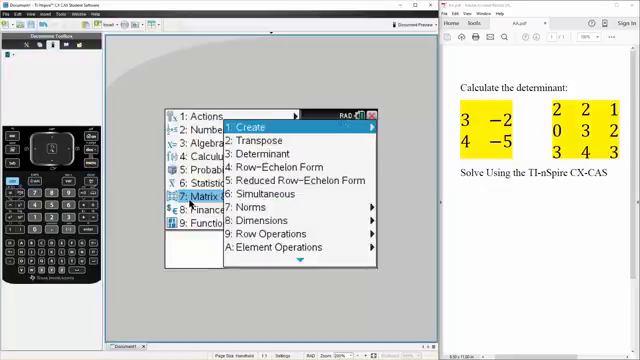
pyautogui.click(244, 124)
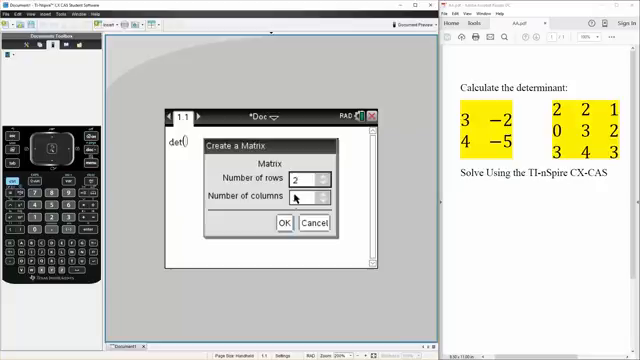
pyautogui.click(284, 224)
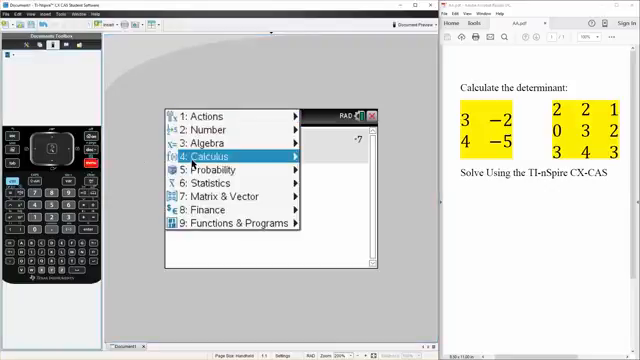
# Step: Insert an empty 3 by 3 matrix template inside the second det( entry
pyautogui.click(218, 196)
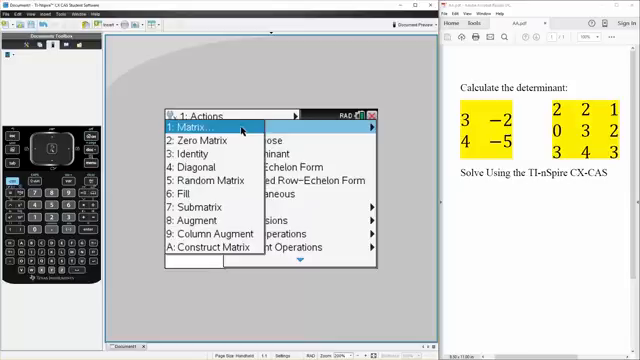
pyautogui.click(192, 128)
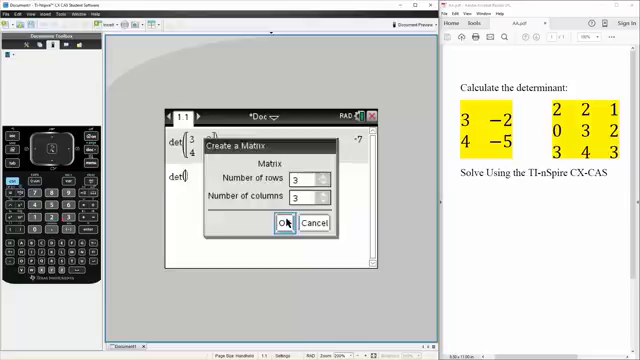
pyautogui.click(288, 222)
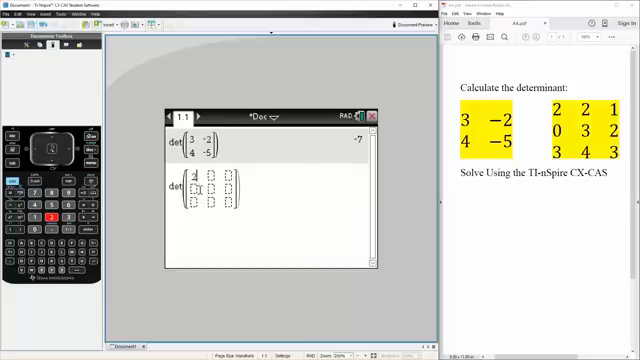